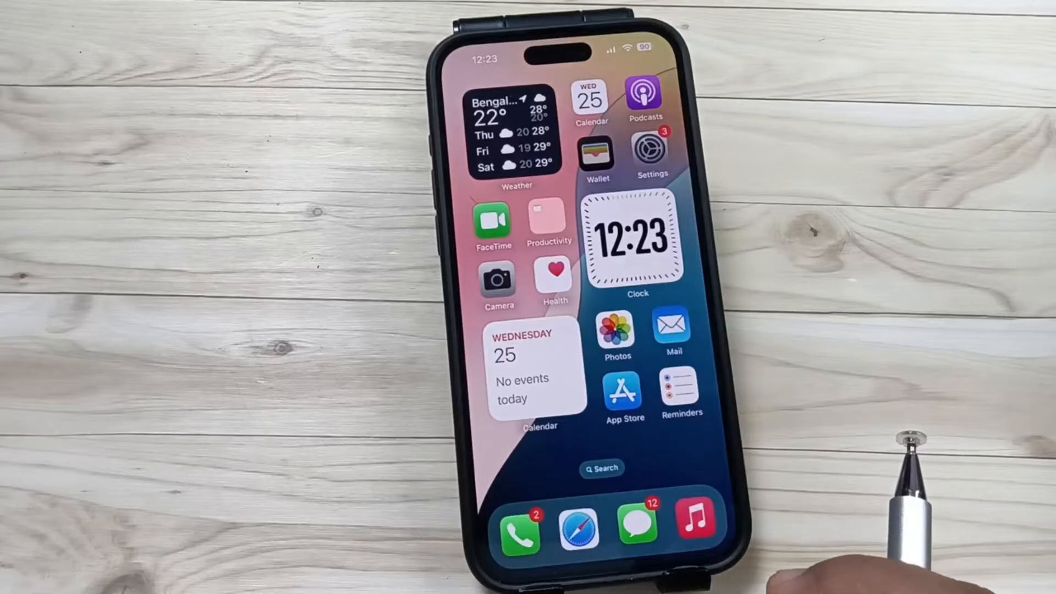
Open Settings, go to Apps, and scroll the list toward the Phone entry.
{"action": "left_click", "coordinate": [653, 152]}
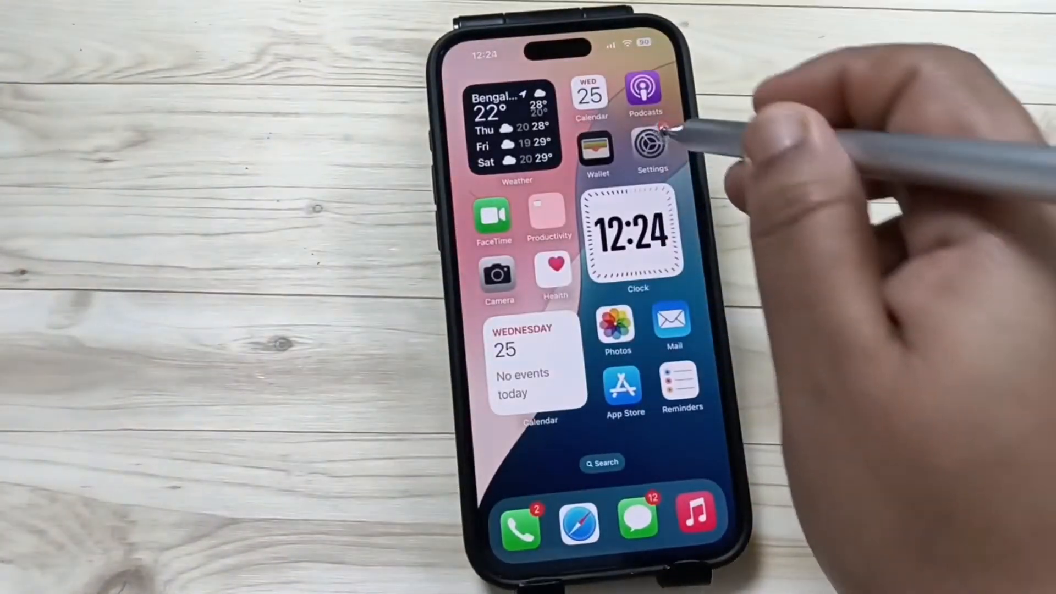
{"action": "left_click", "coordinate": [649, 144]}
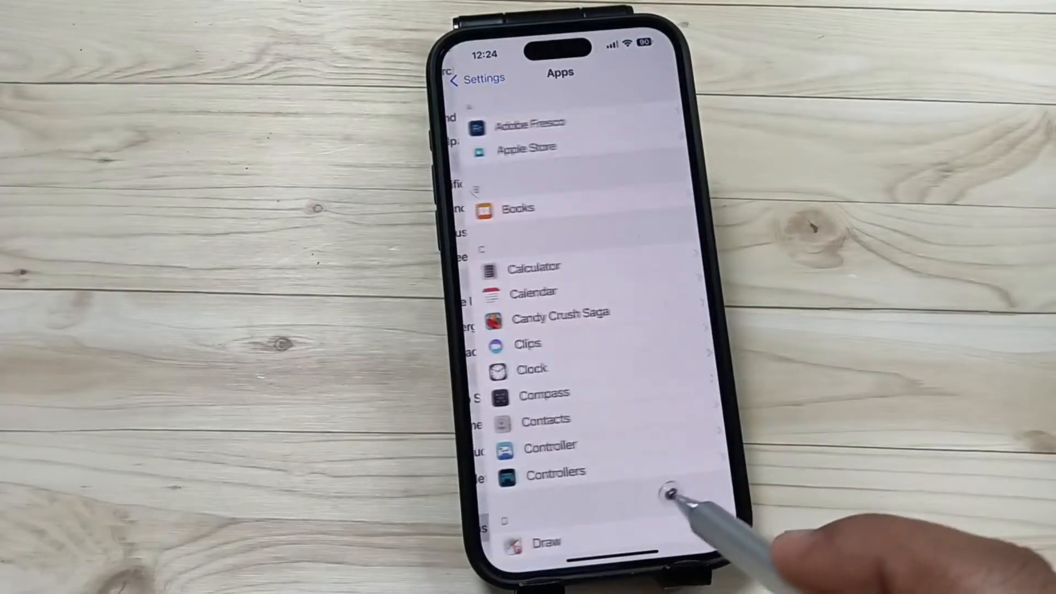
{"action": "scroll", "scroll_direction": "down", "scroll_amount": 3}
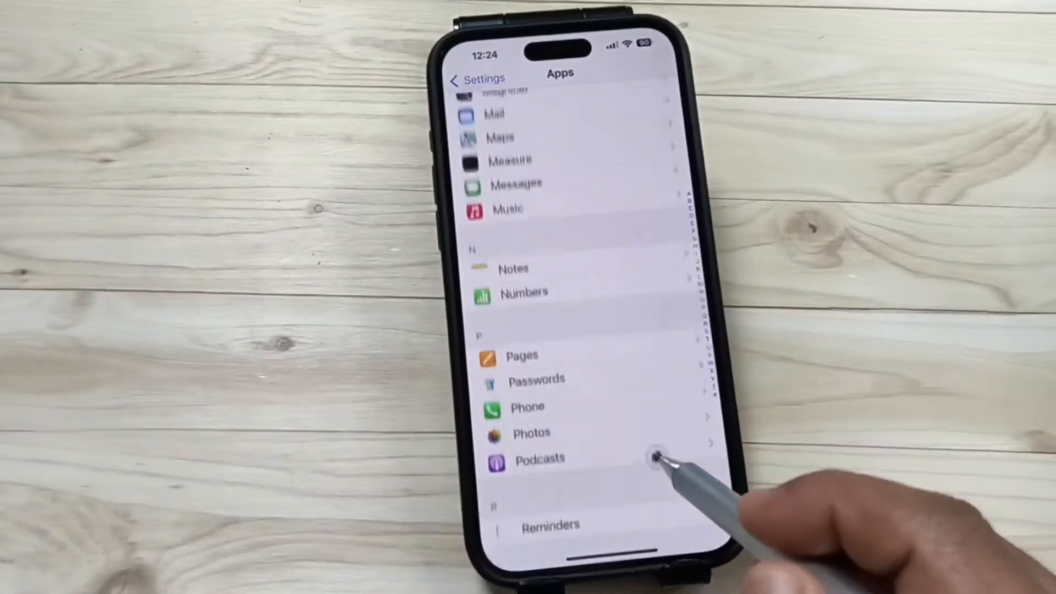